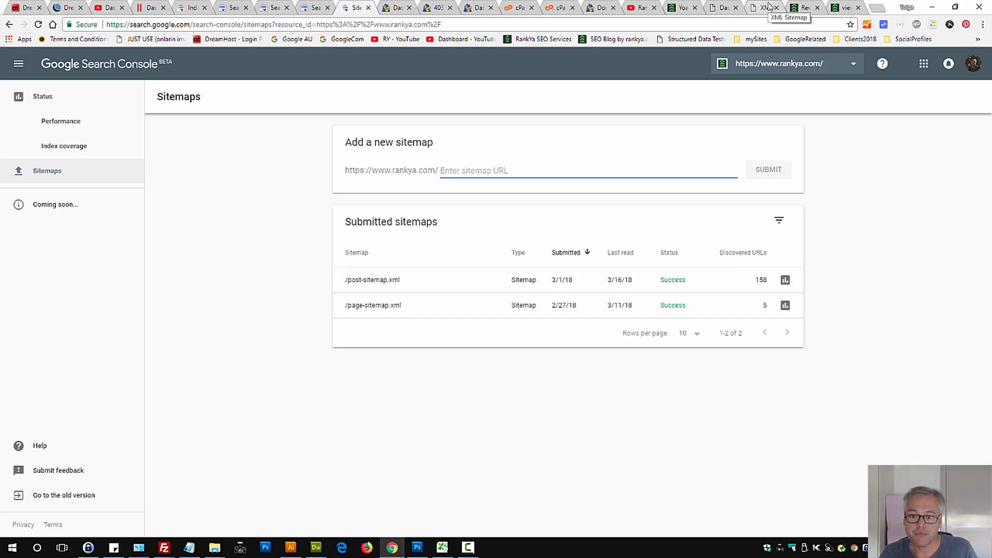
Switch to the page-sitemap.xml tab listing the site's five page URLs.
click(757, 7)
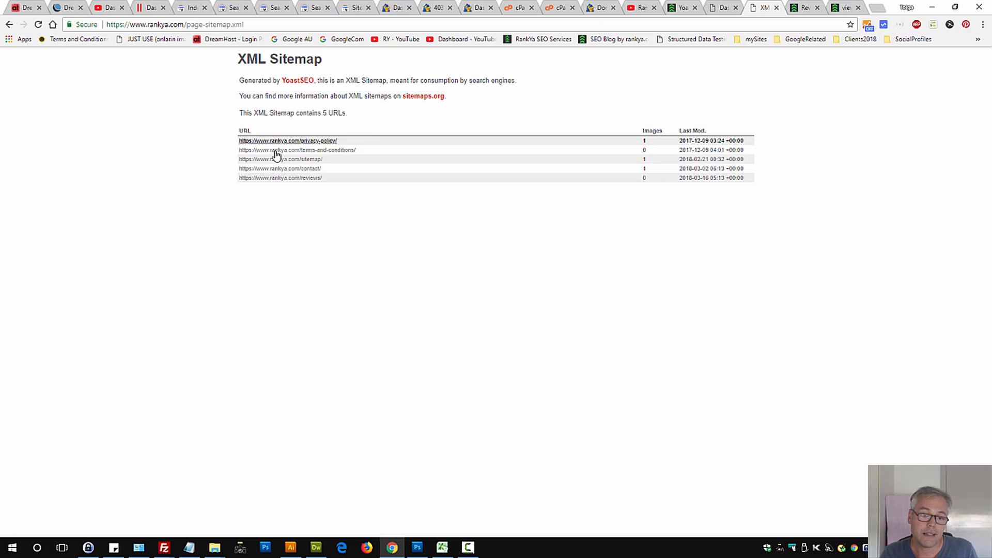
mouse_move(298, 177)
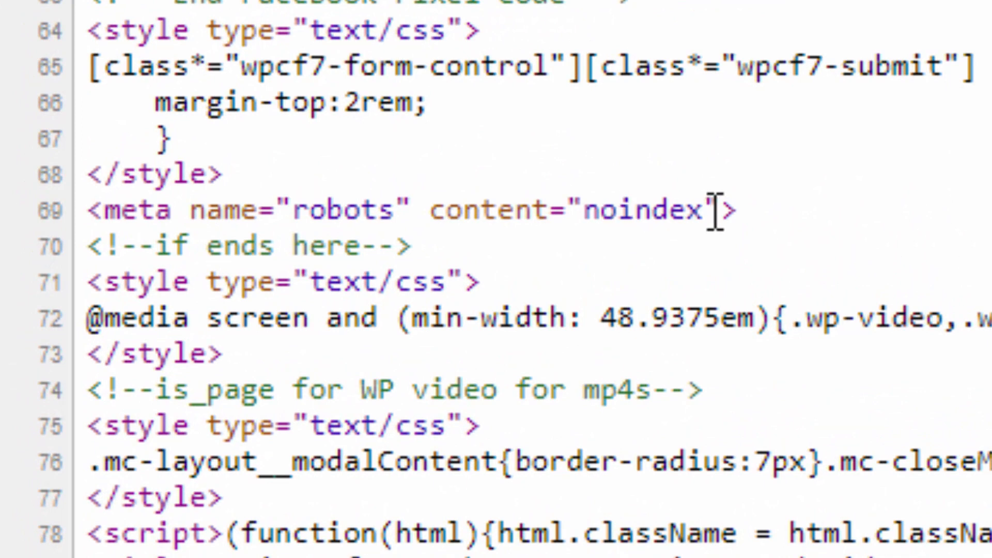
Highlight the robots noindex meta tag line in the /reviews/ page source and select its address.
triple_click(405, 209)
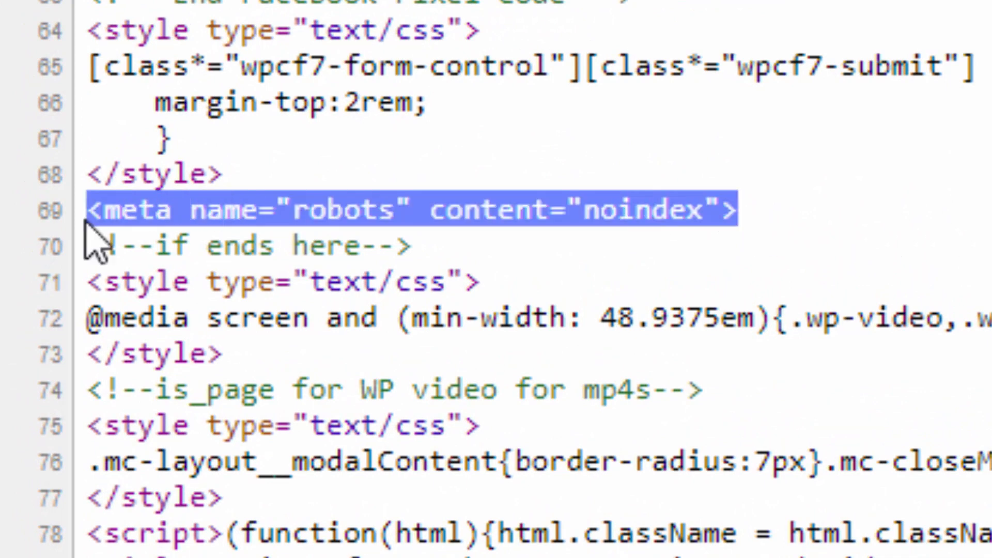
mouse_move(551, 263)
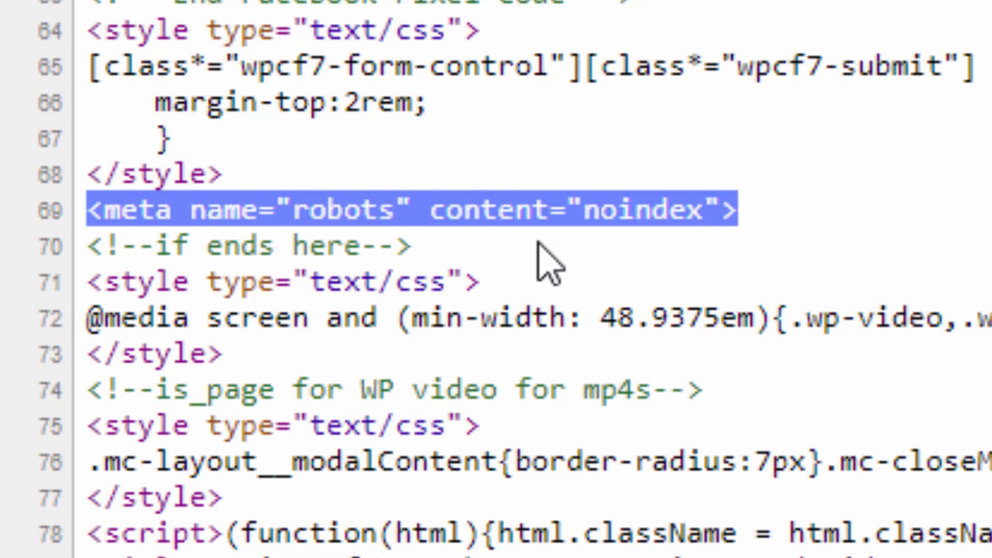
double_click(632, 208)
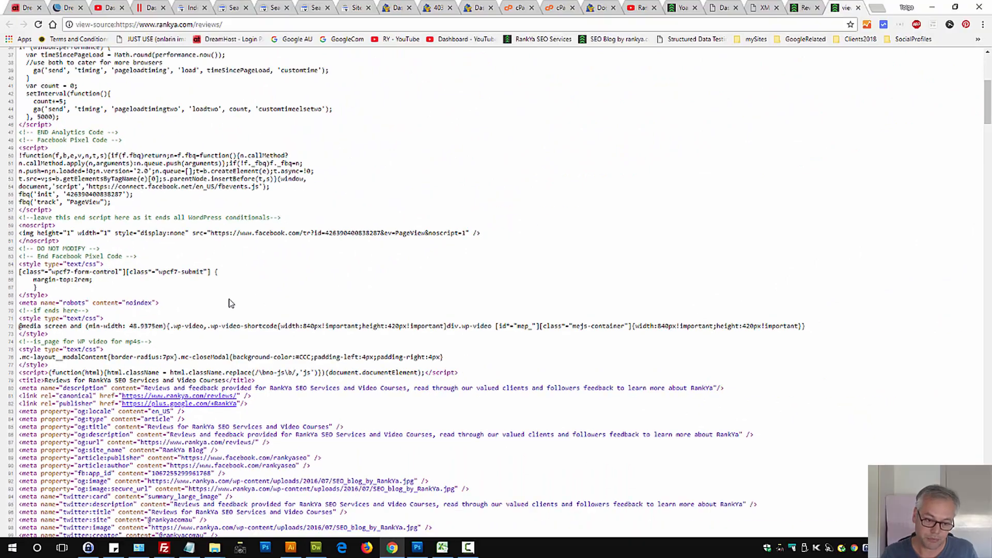
mouse_move(188, 305)
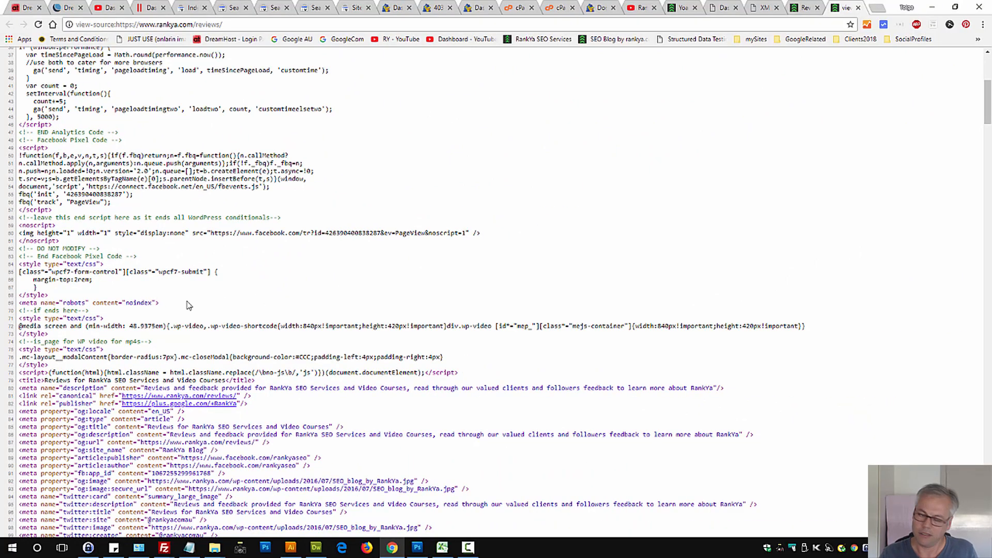
click(149, 24)
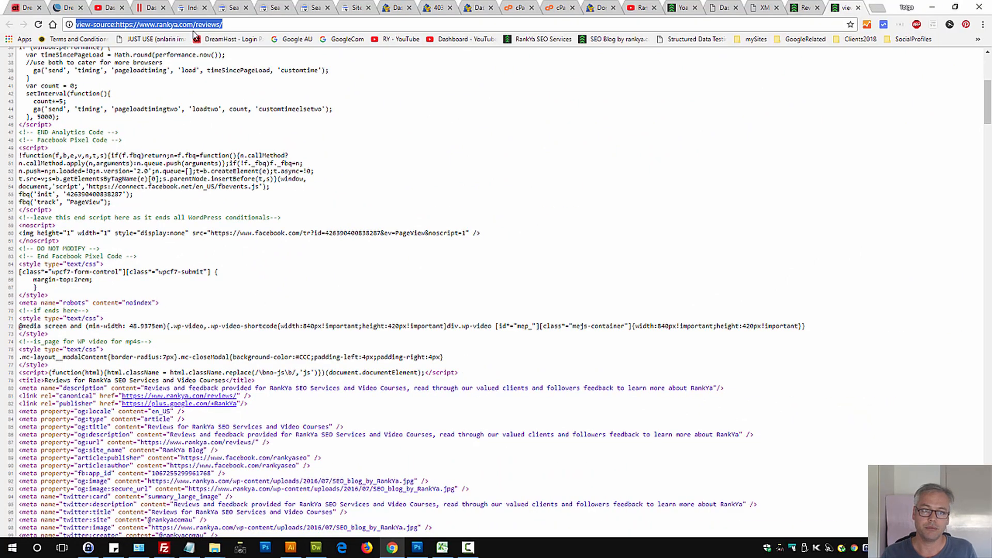
mouse_move(759, 4)
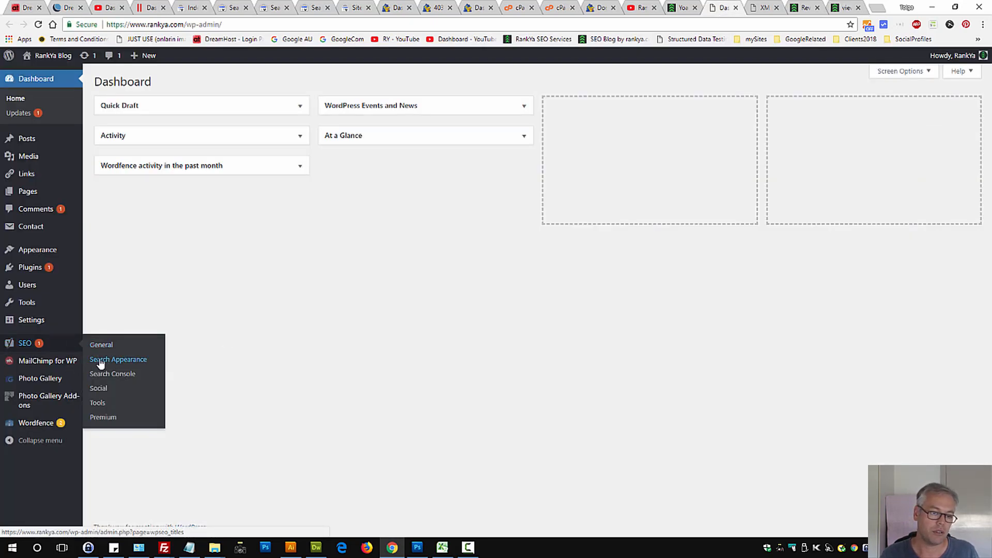
Go to Yoast SEO's Search Appearance settings from the WordPress sidebar.
click(118, 360)
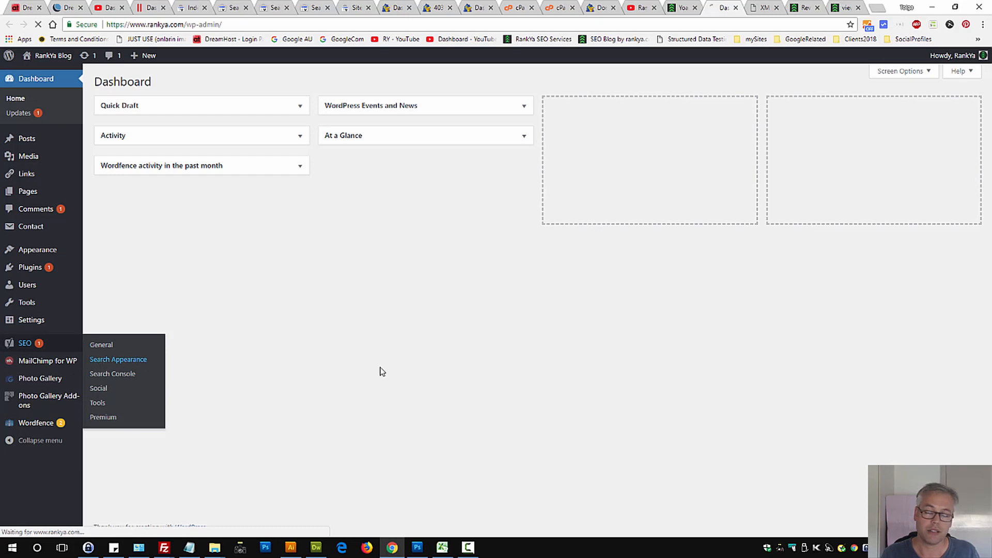
click(117, 360)
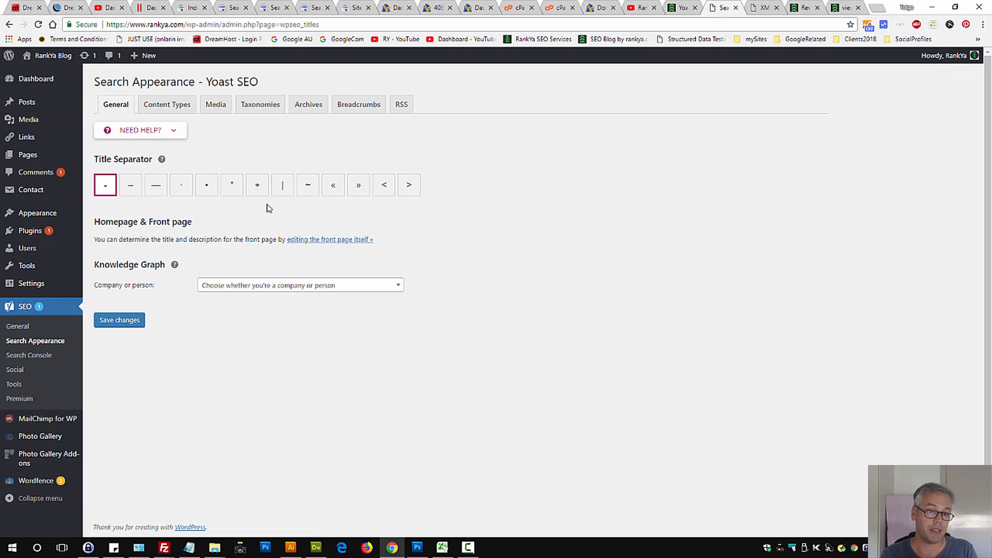
mouse_move(235, 141)
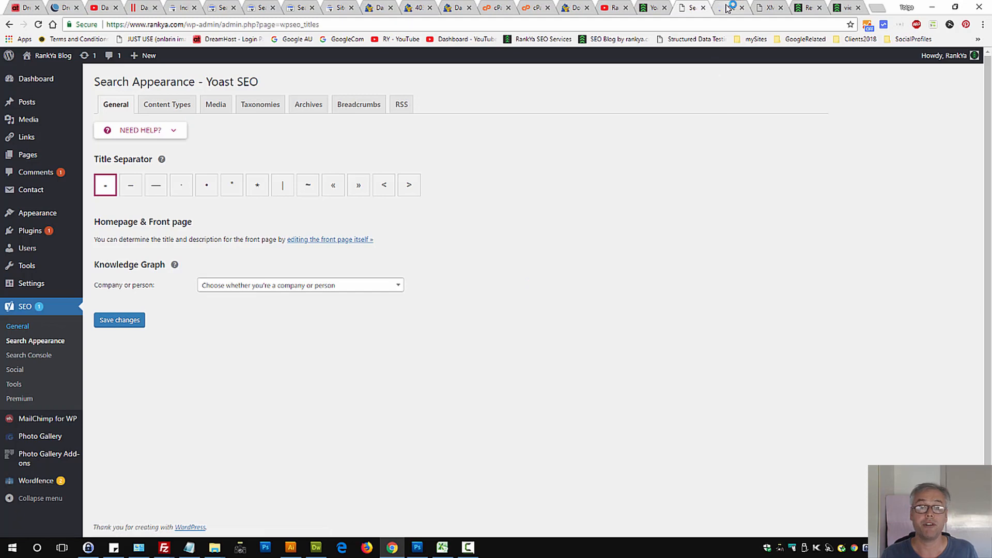
Show Yoast SEO's General settings Features list, where XML Sitemaps is on.
click(18, 326)
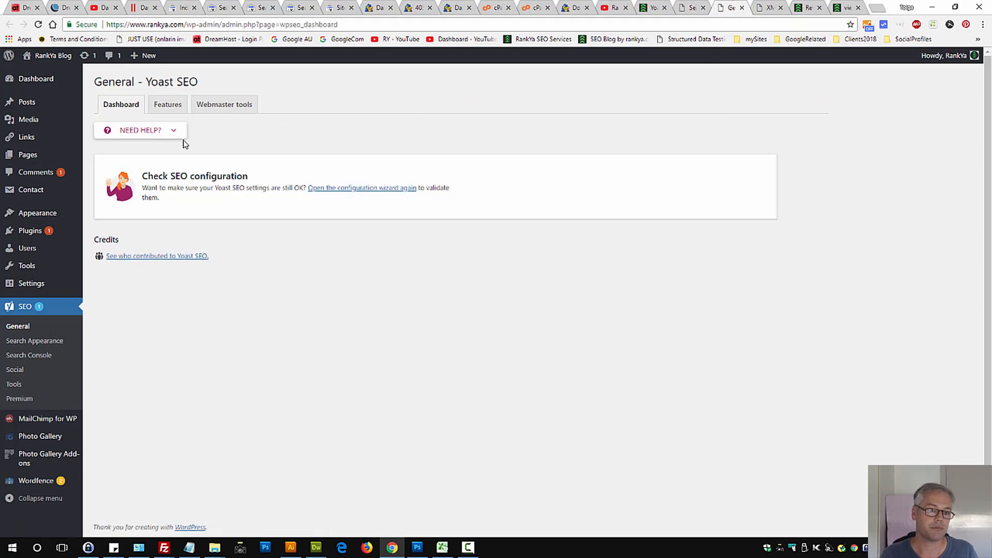
click(168, 104)
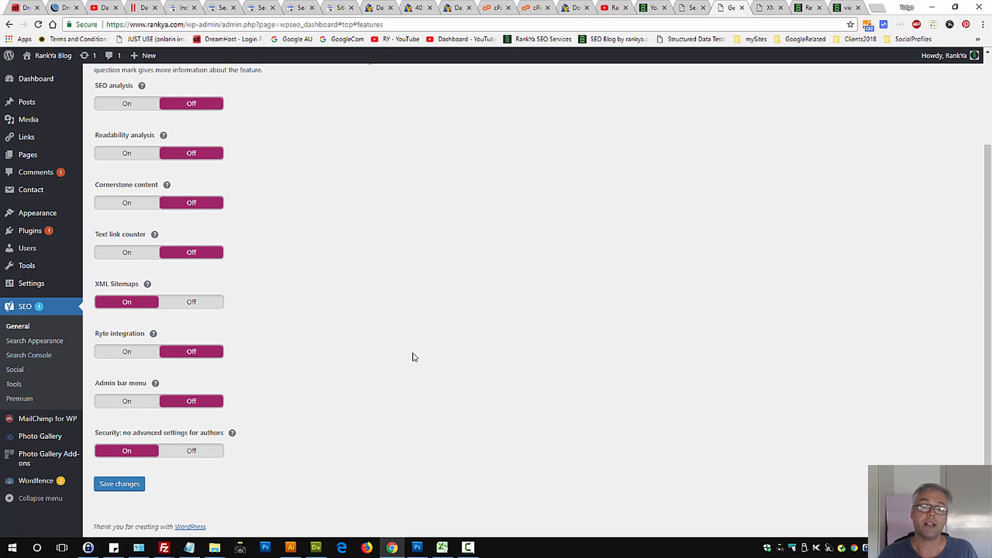
mouse_move(541, 329)
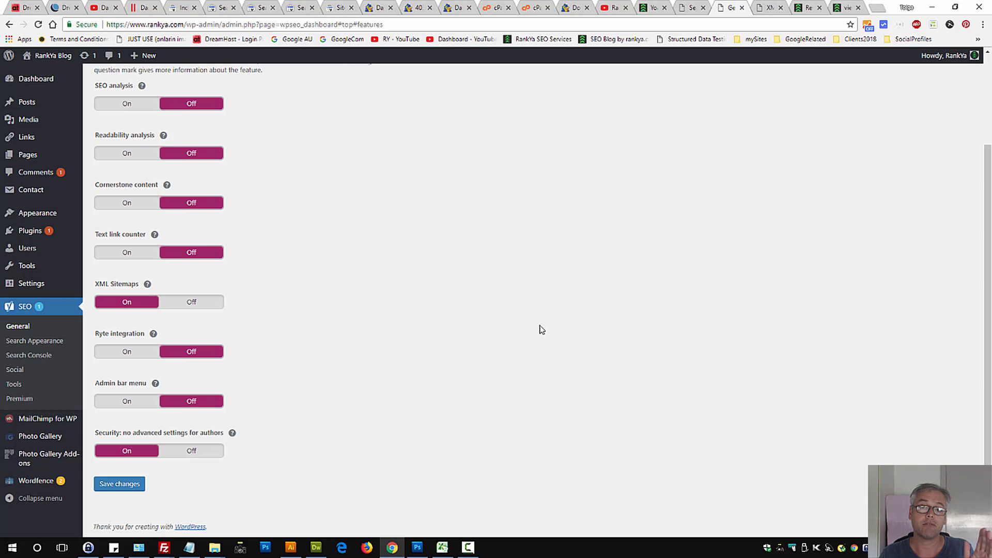
mouse_move(389, 312)
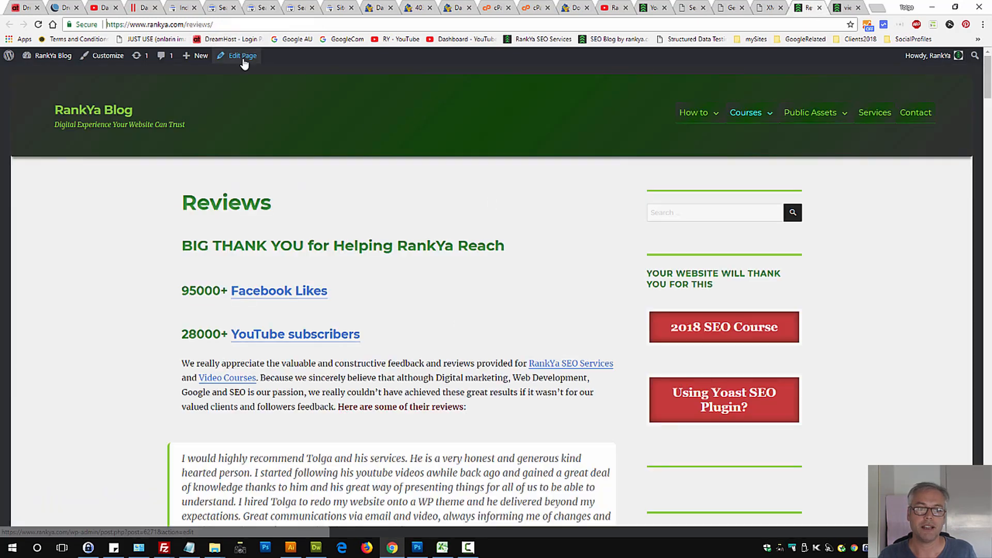
Open the Reviews page's Yoast advanced visibility settings and the page sitemap from the index.
click(241, 56)
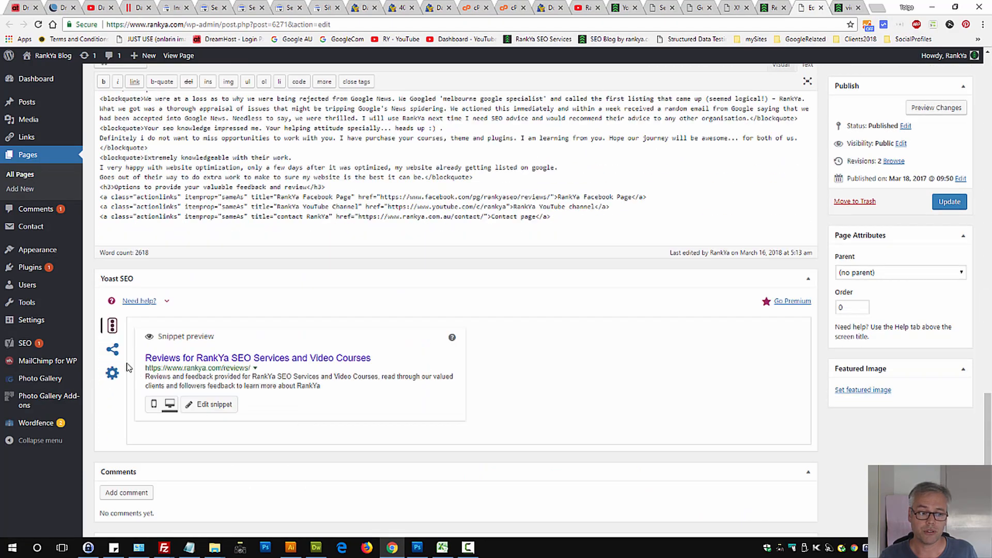
click(111, 373)
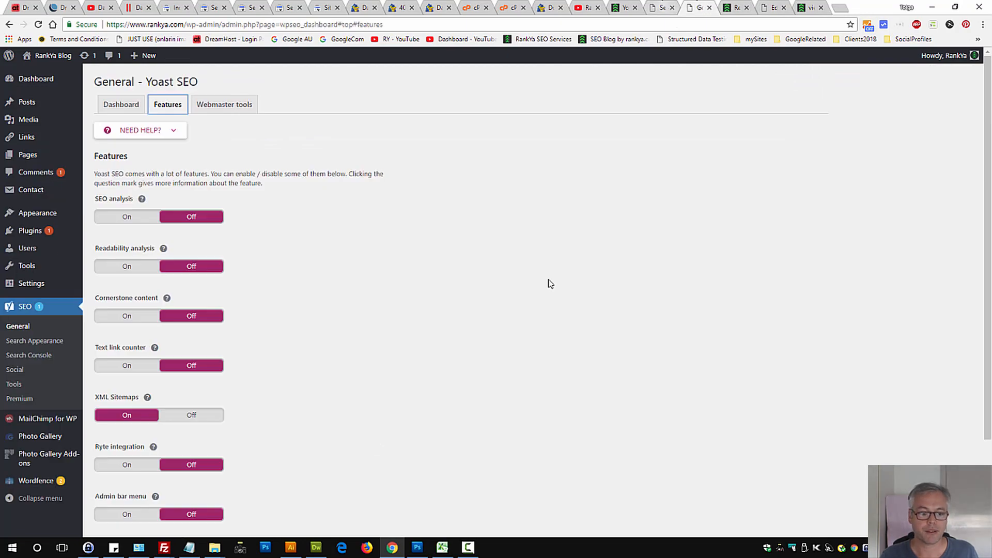
scroll(down, 3)
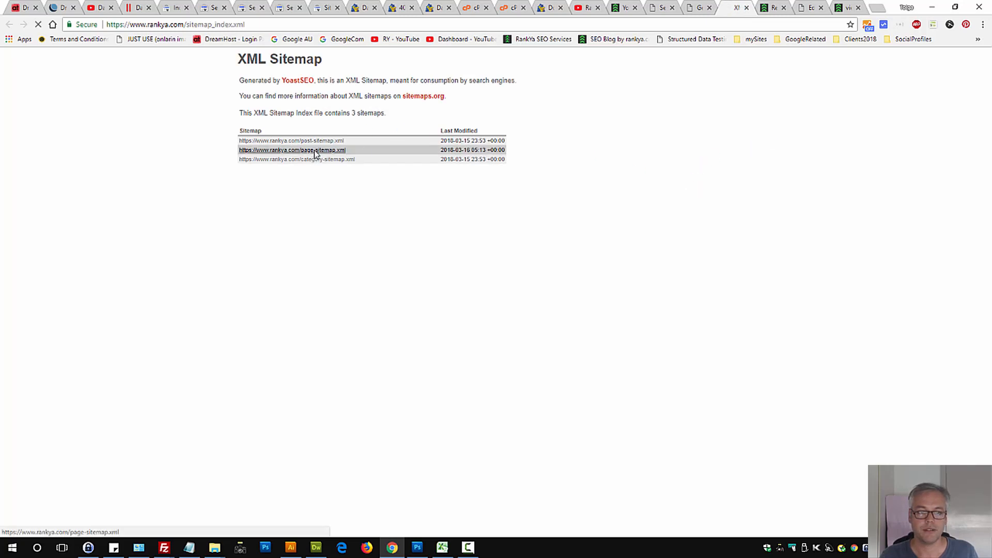
click(292, 150)
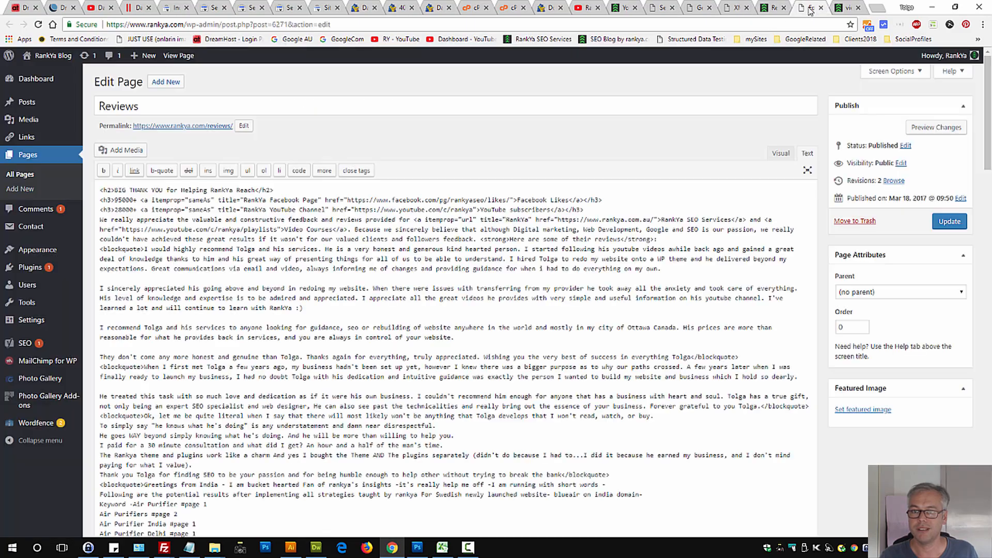
Check the page's search visibility and reload the page sitemap, now listing four URLs.
scroll(down, 3)
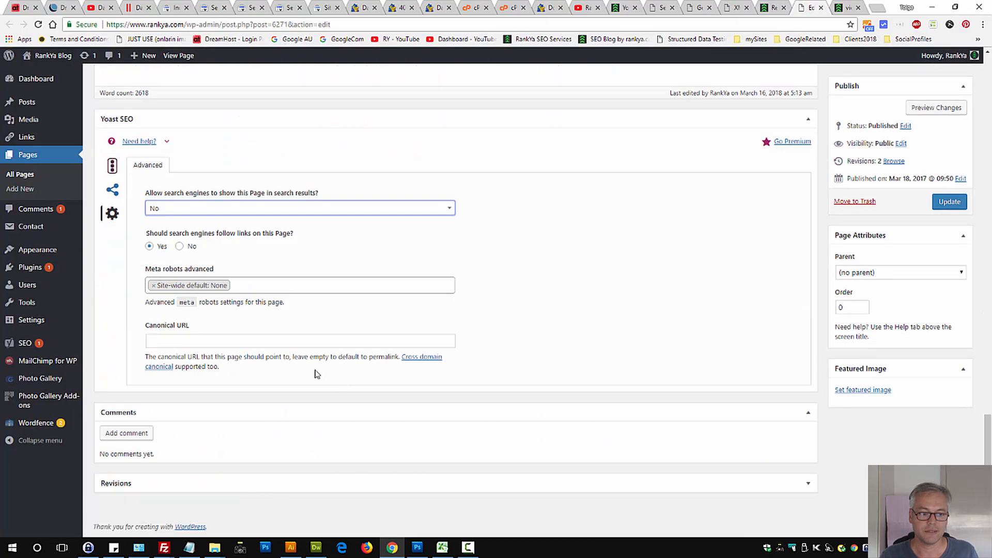
click(949, 202)
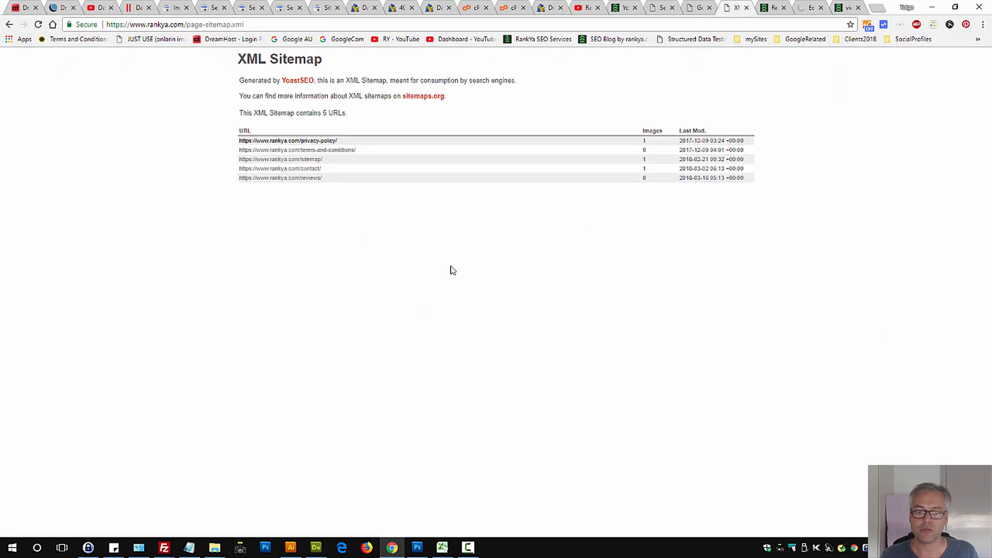
click(37, 24)
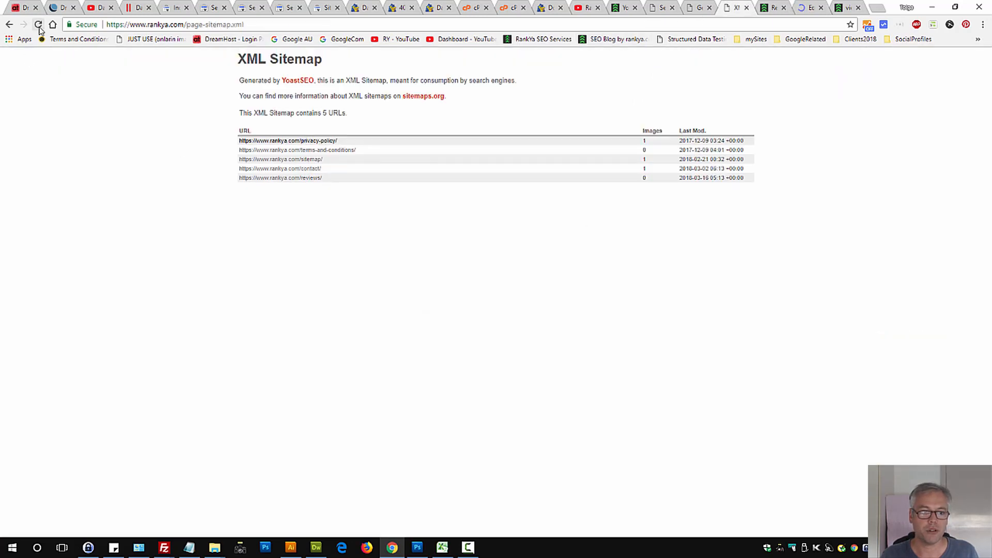
click(37, 24)
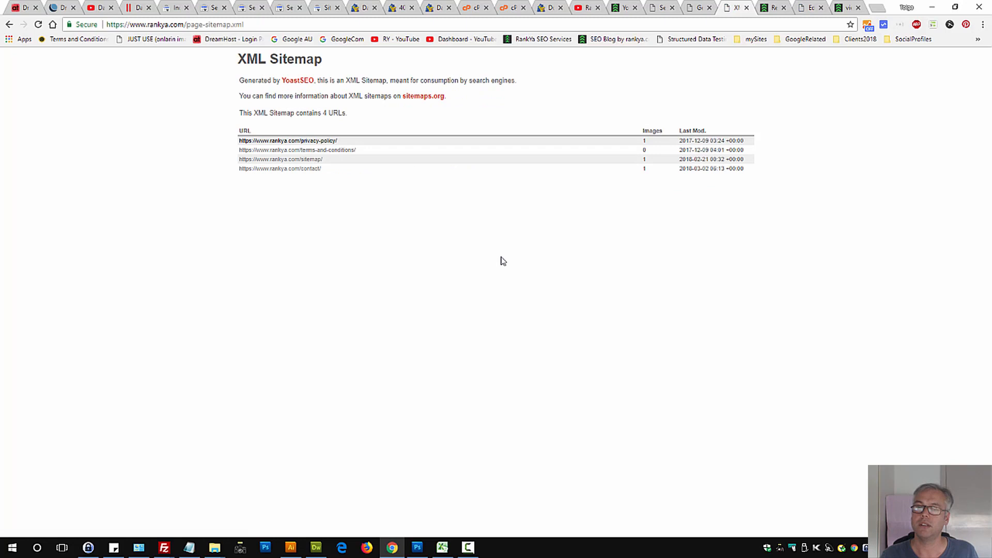
mouse_move(499, 252)
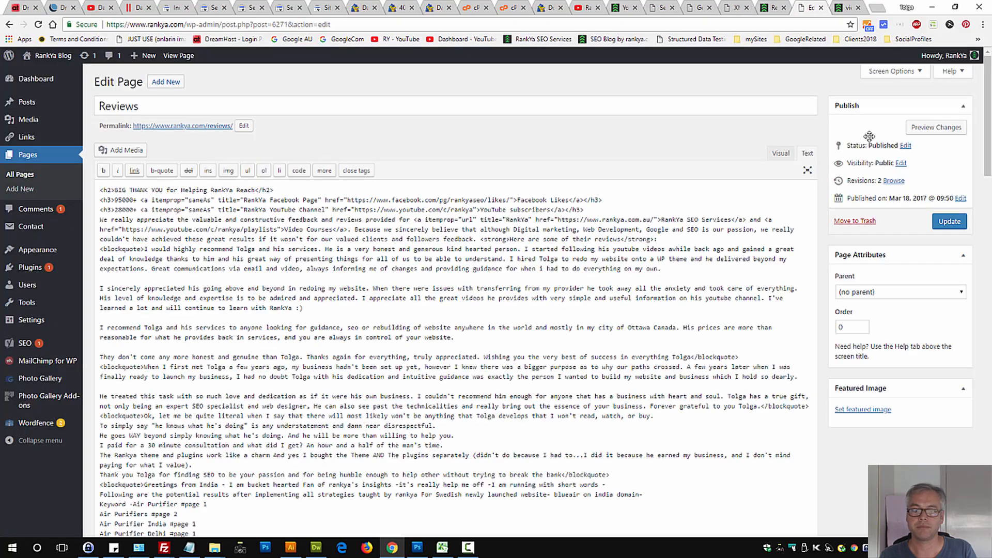
Set 'Allow search engines to show this Page' to Yes for the Reviews page.
scroll(down, 3)
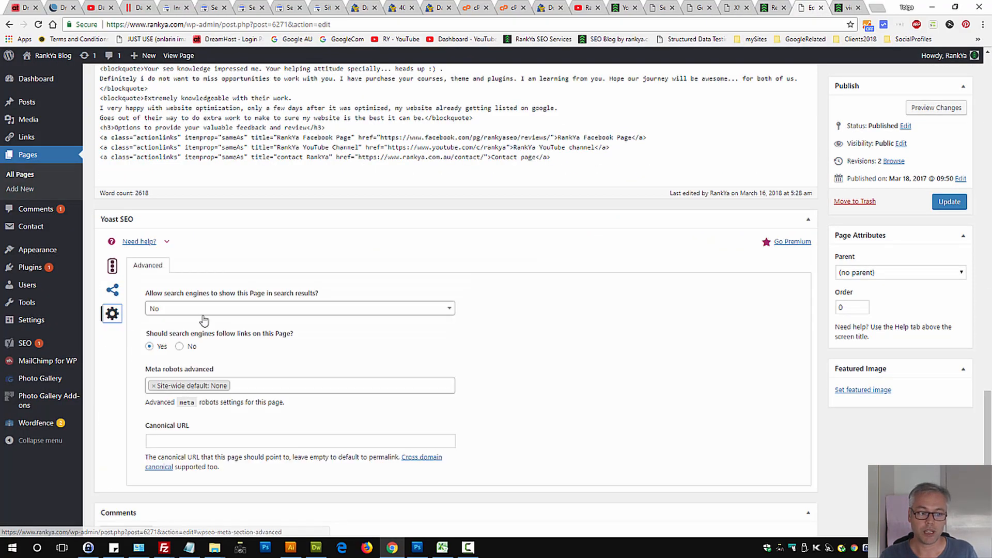
click(298, 308)
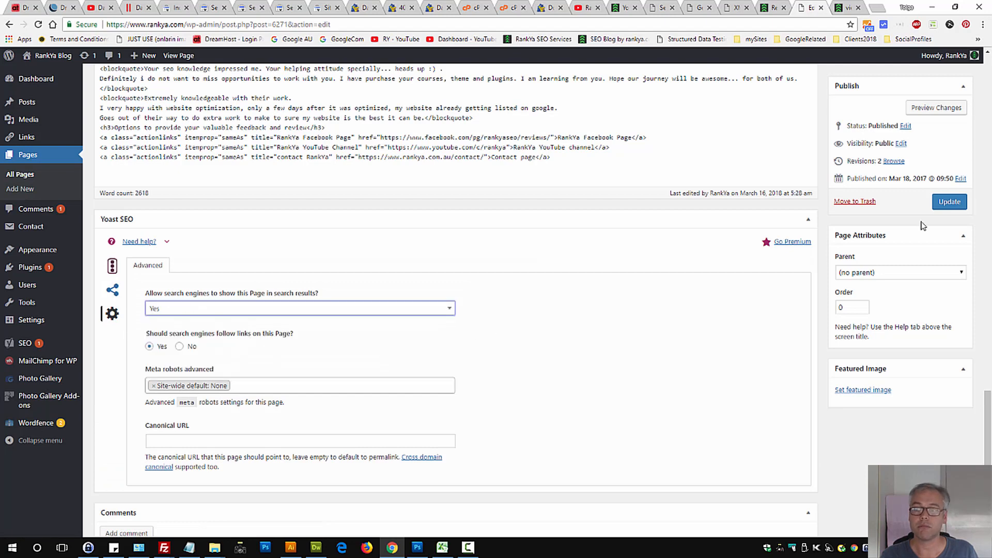
click(948, 201)
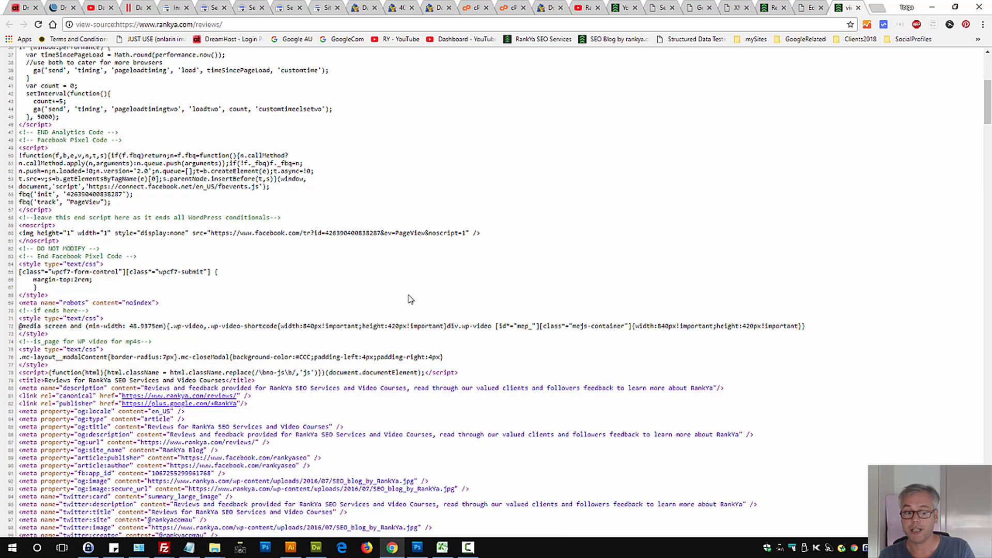
Highlight the robots noindex meta tag in the source, then switch to Dreamweaver.
double_click(137, 303)
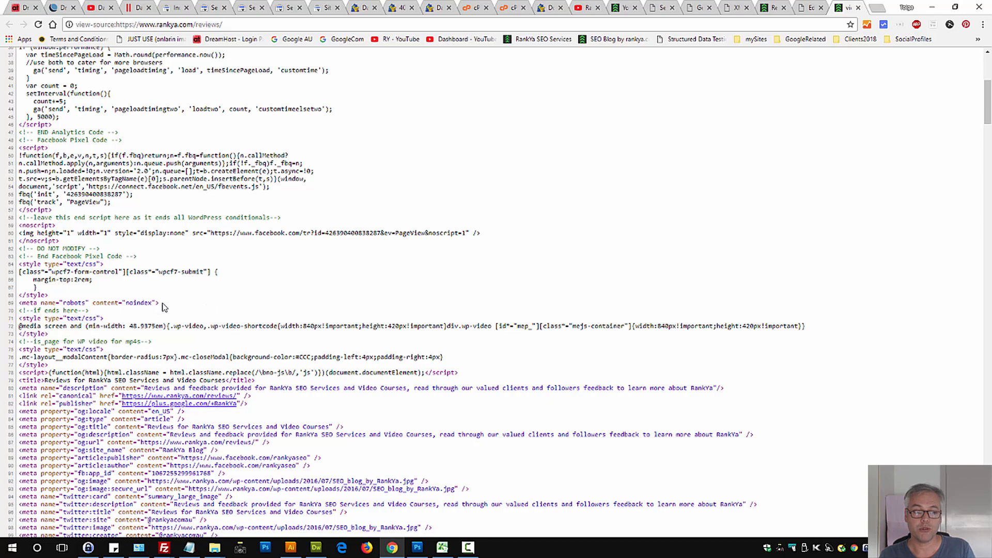
mouse_move(309, 548)
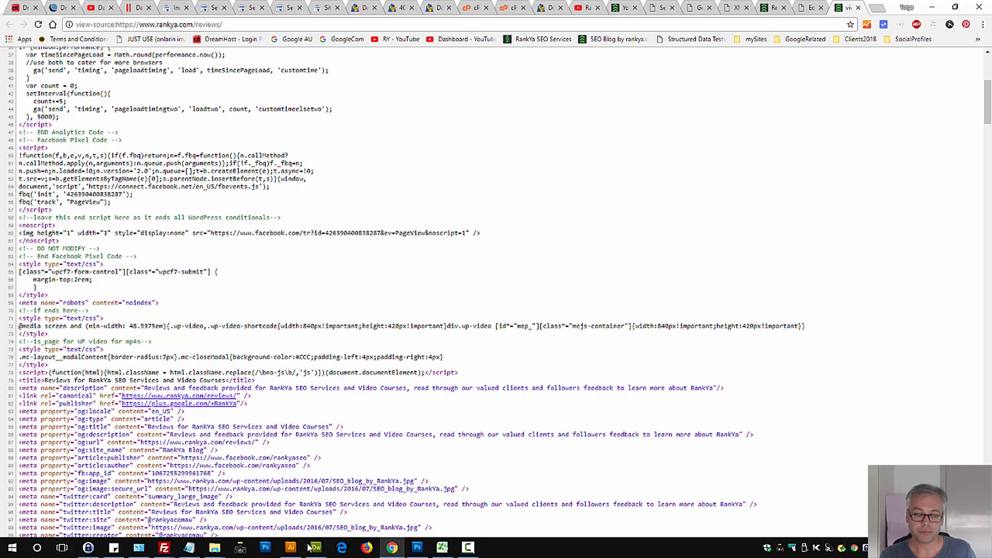
click(314, 548)
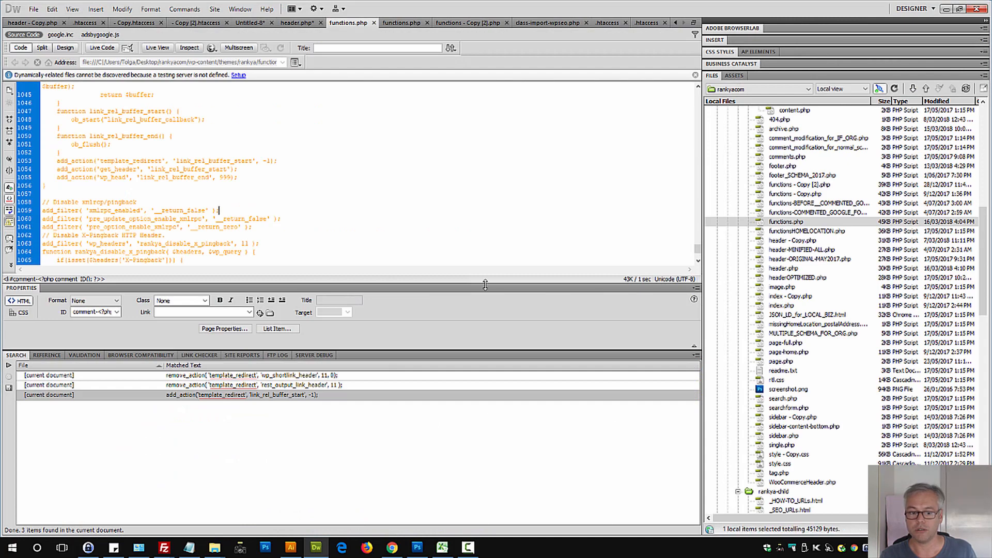
Scroll header.php to the is_attachment and is_author robots noindex meta blocks.
scroll(down, 3)
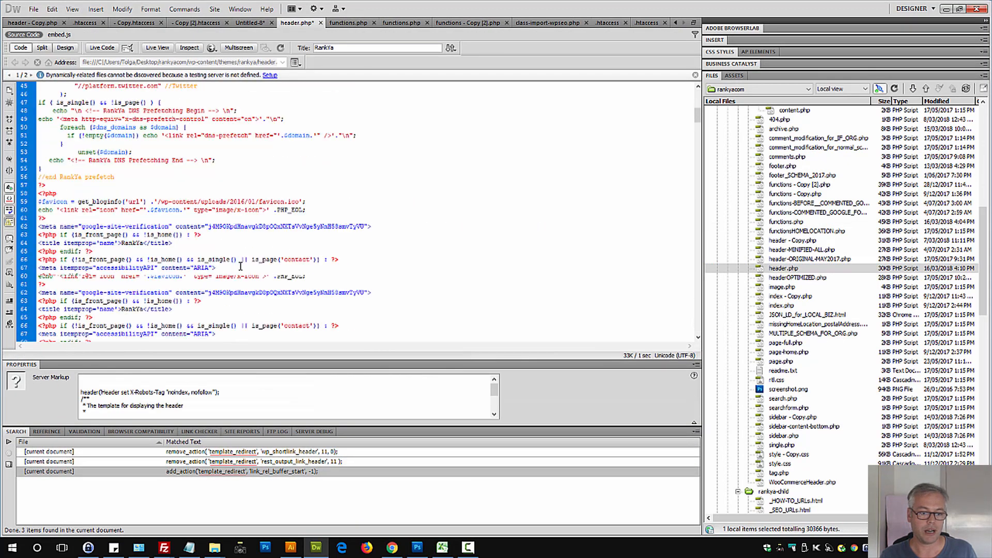
scroll(down, 3)
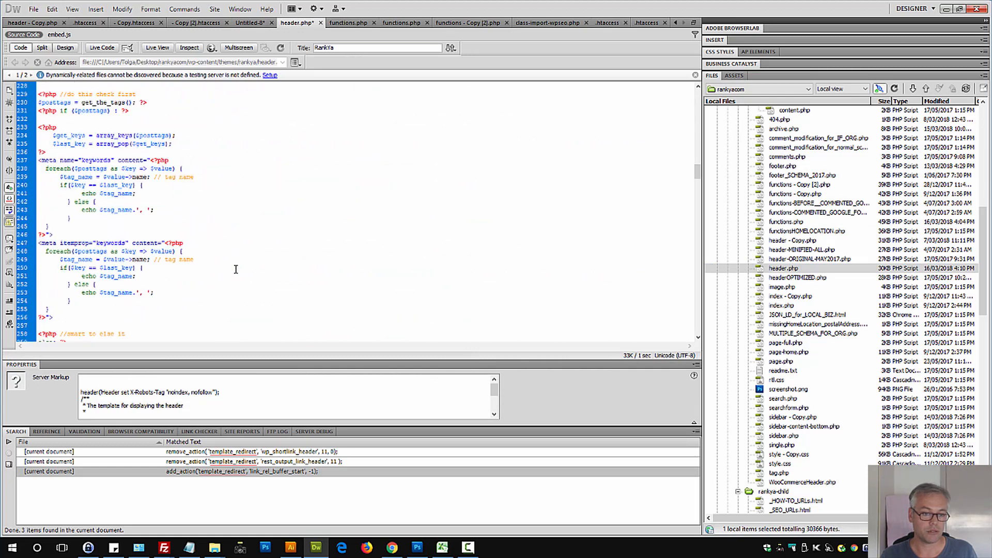
scroll(down, 3)
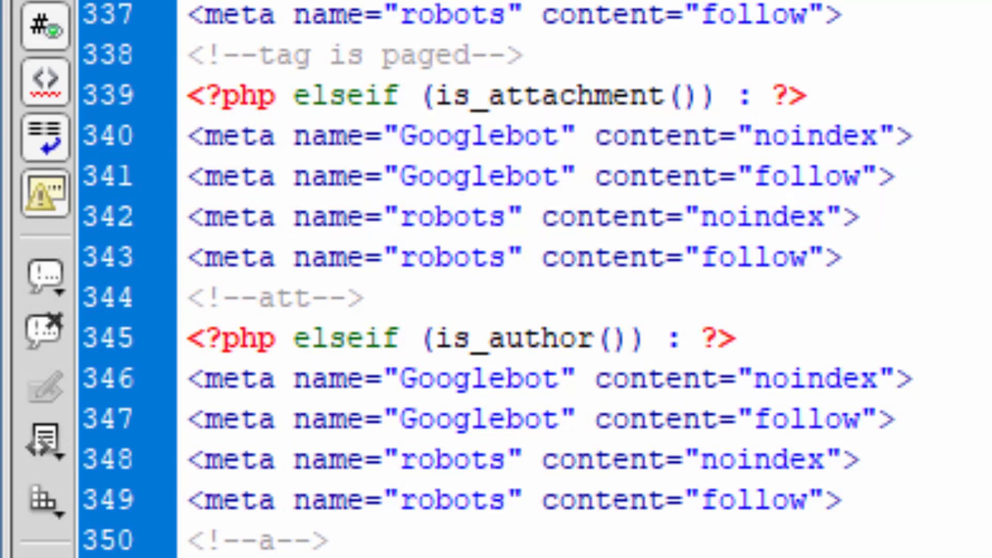
click(835, 258)
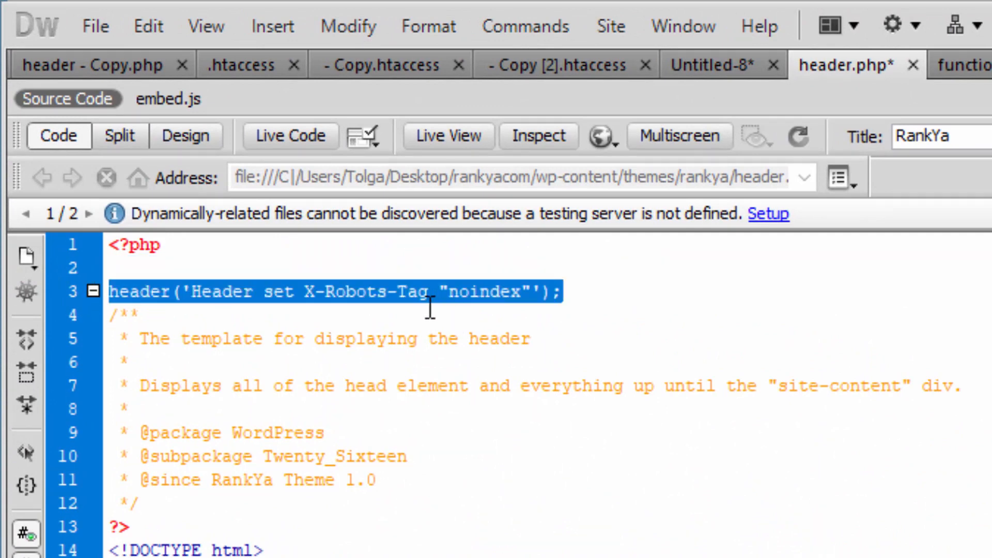
Select the X-Robots-Tag noindex header line at line 3 of header.php.
double_click(479, 292)
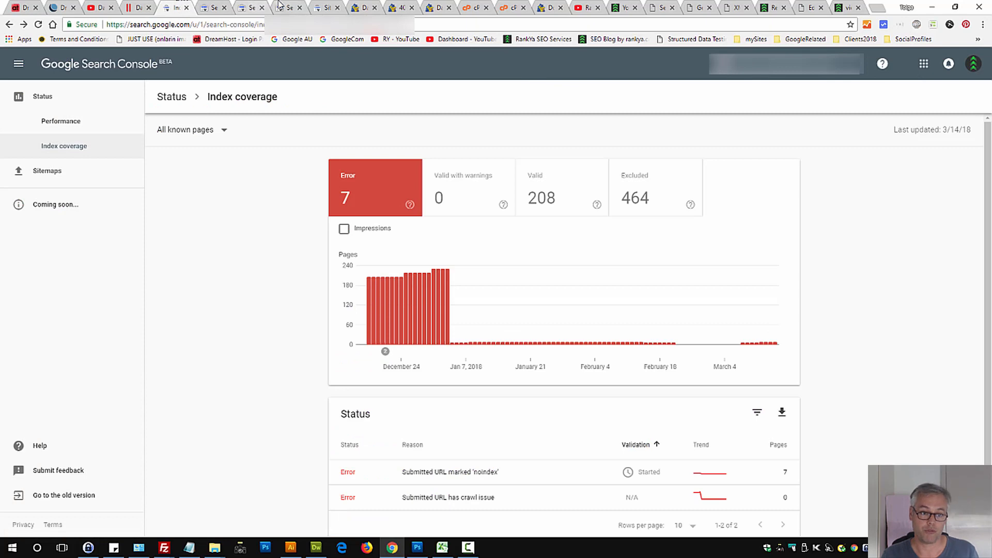
mouse_move(842, 218)
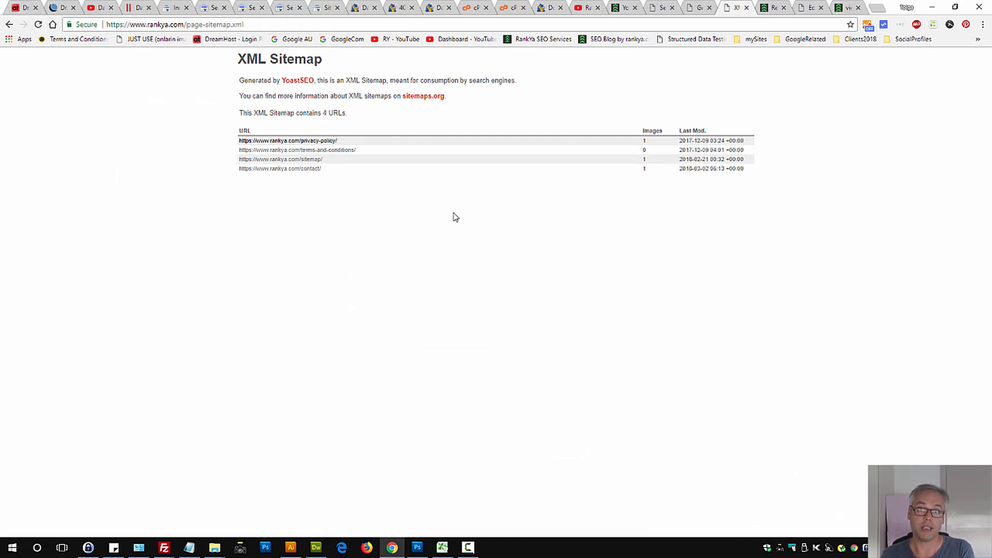
click(289, 7)
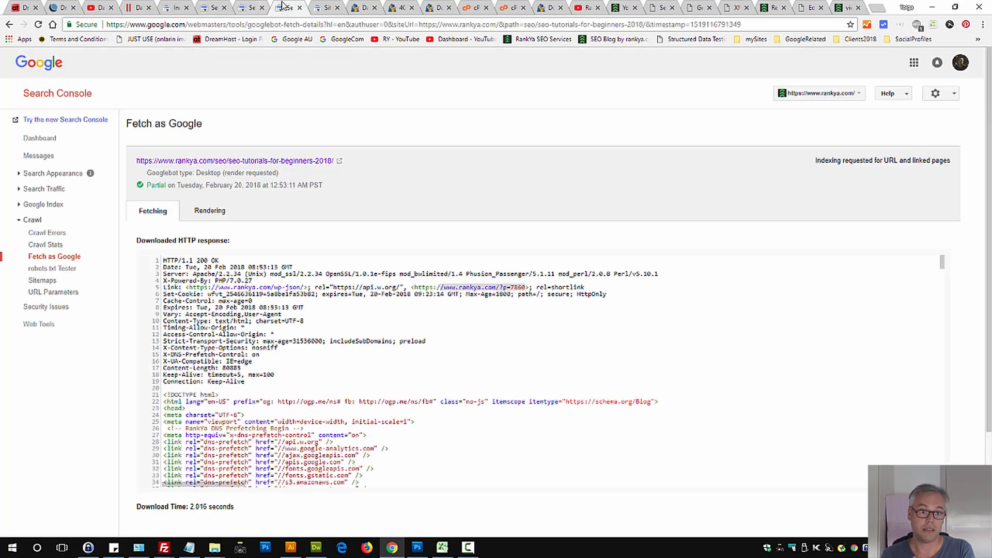
click(43, 280)
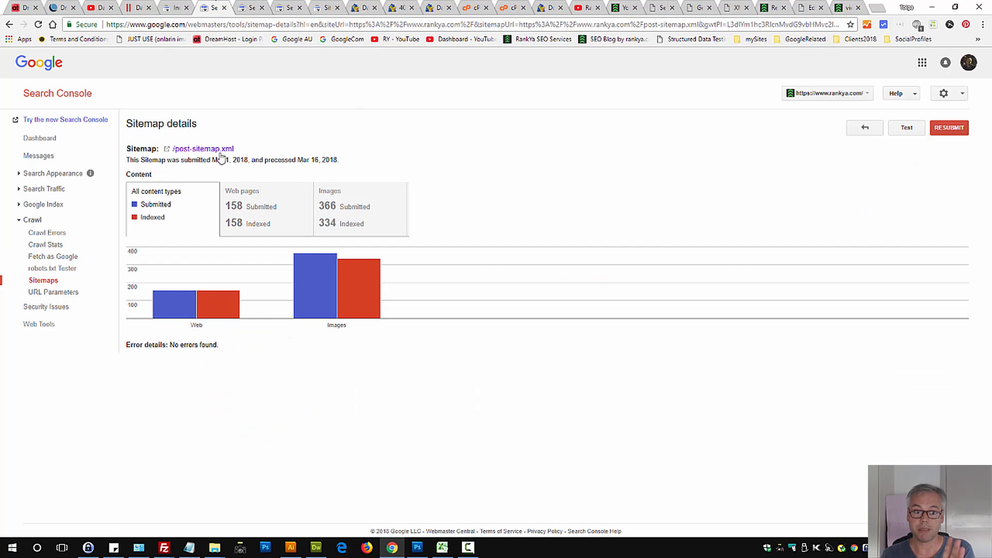
mouse_move(512, 68)
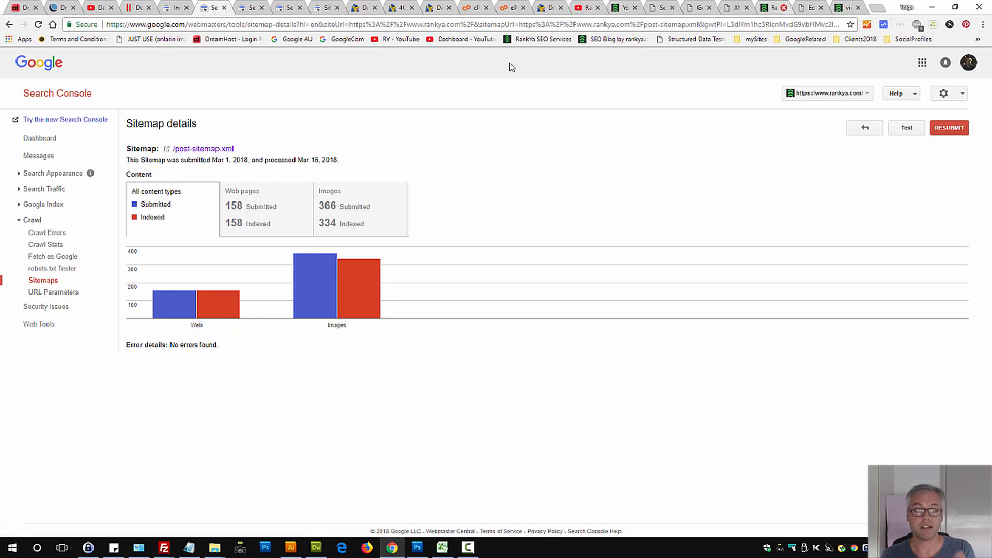
click(66, 119)
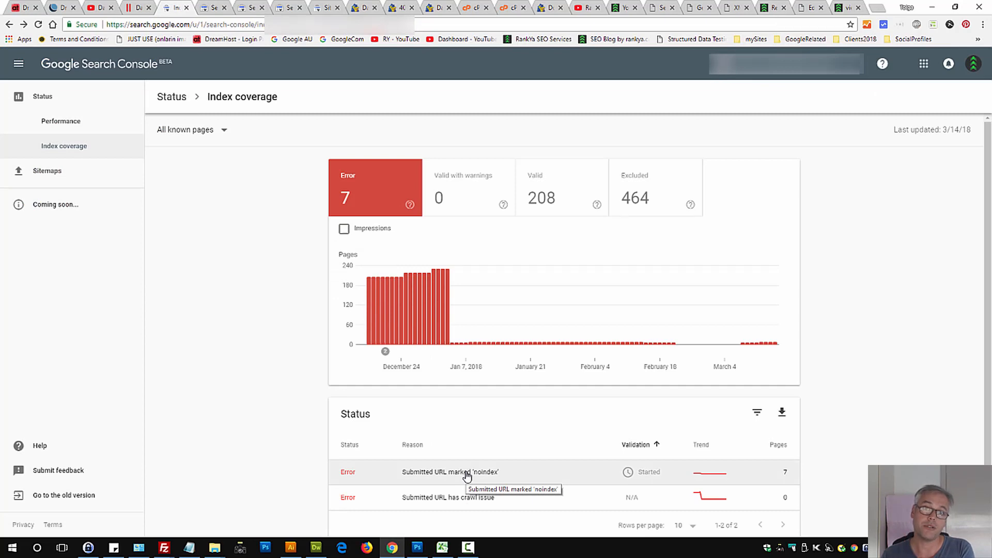
mouse_move(249, 116)
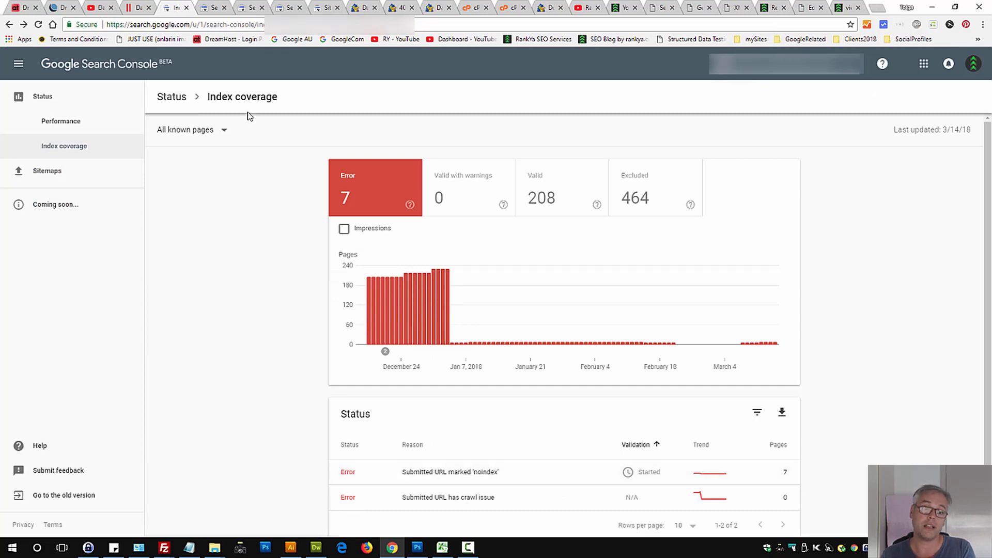
mouse_move(250, 101)
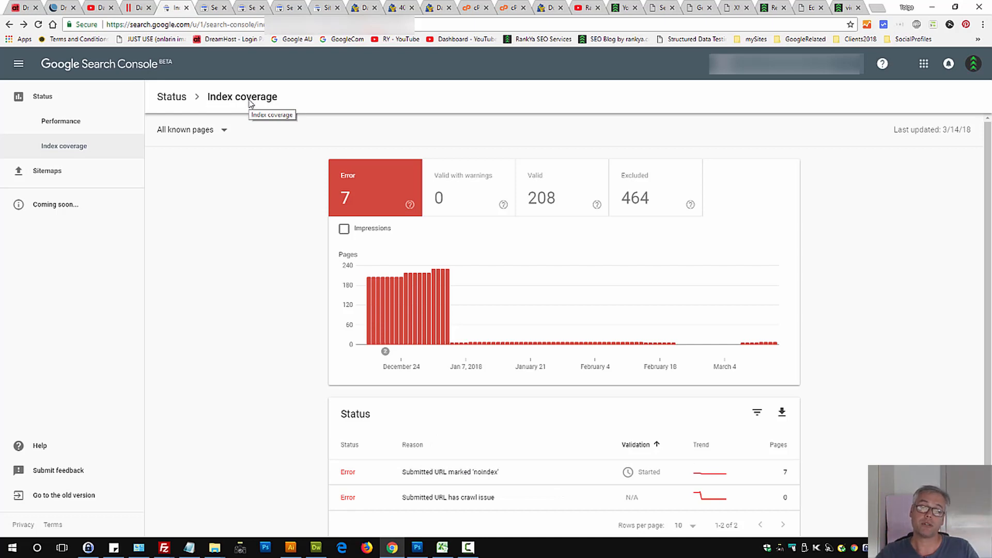
mouse_move(270, 7)
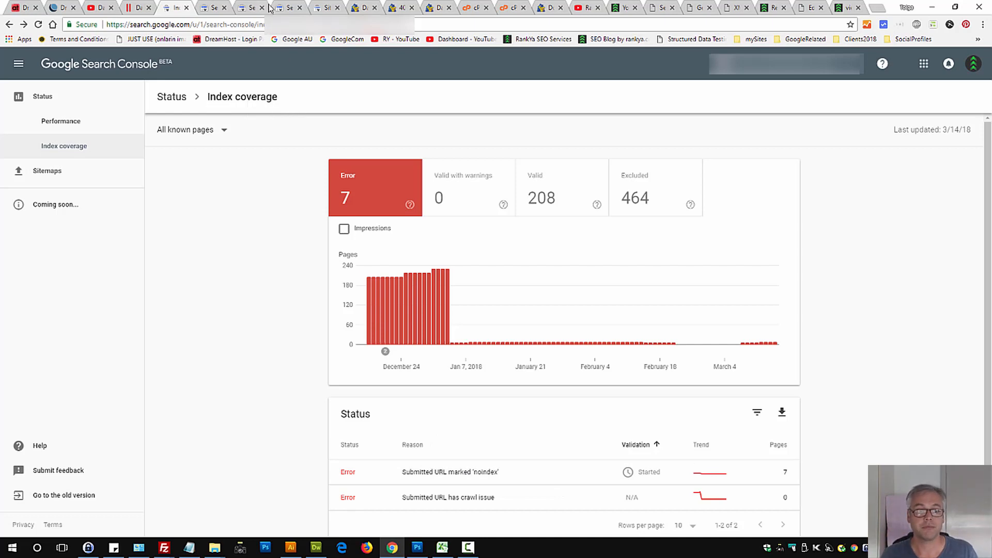
mouse_move(847, 7)
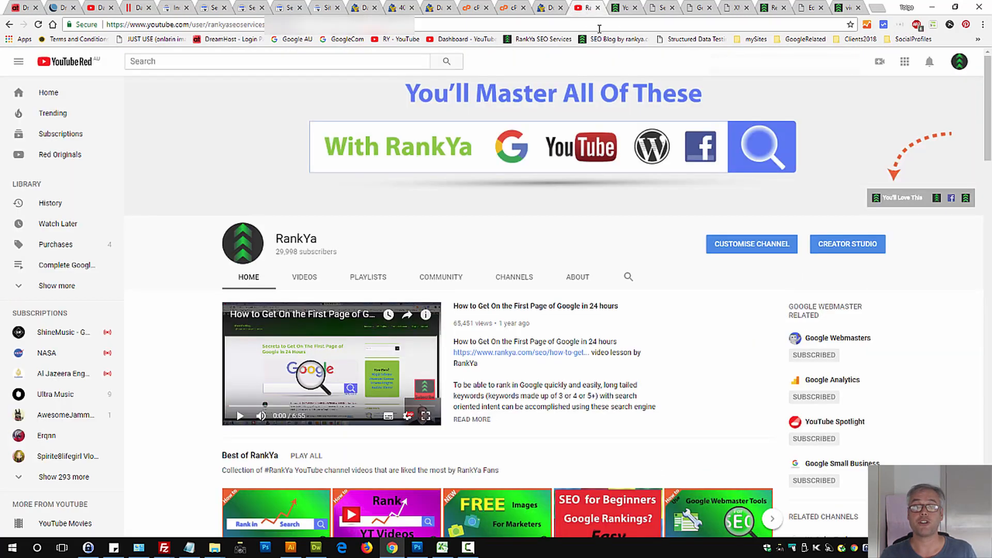
mouse_move(911, 366)
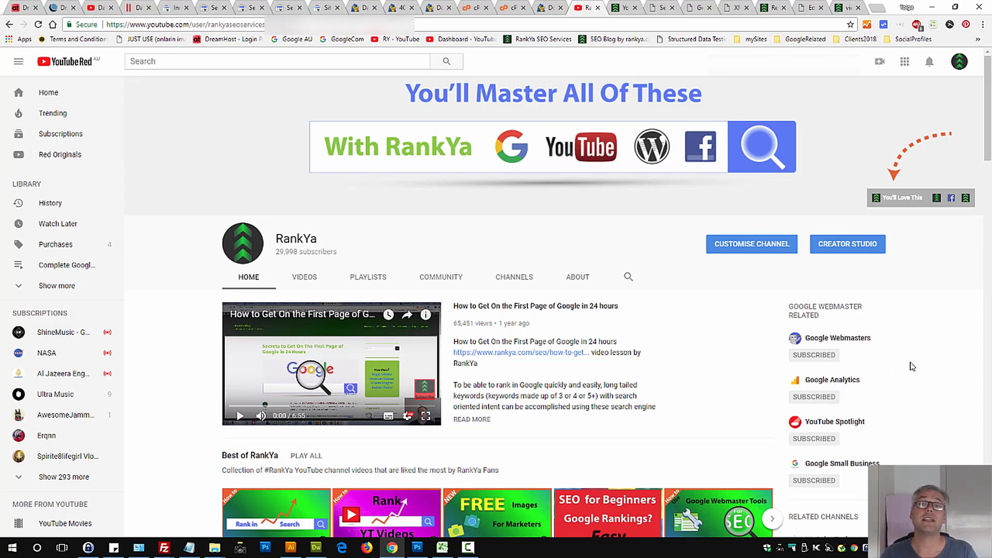